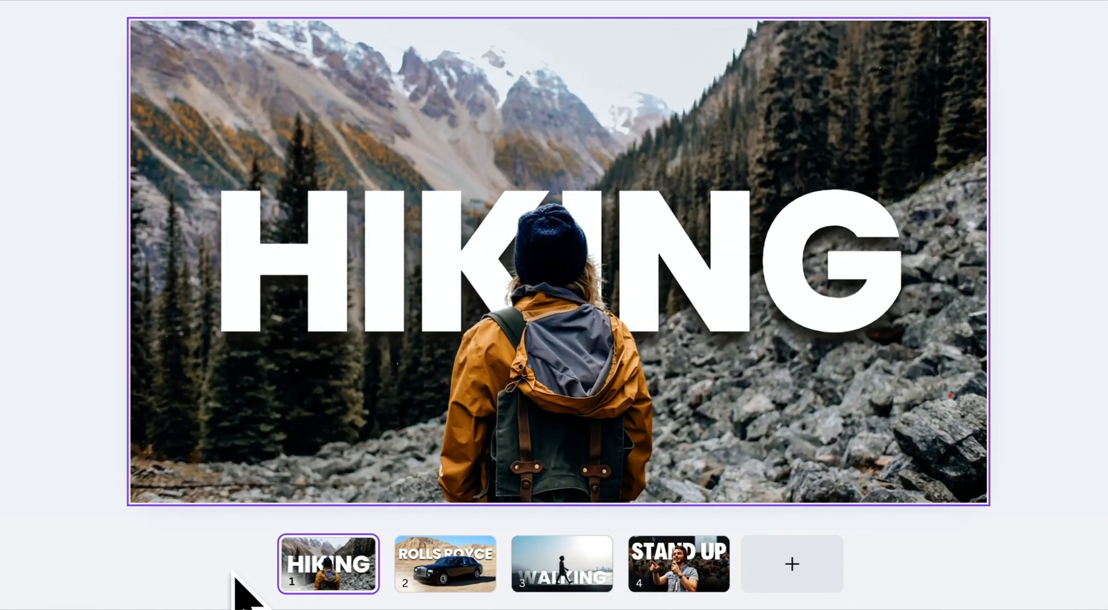
Preview the ROLLS ROYCE example page, then the third example page.
left_click(444, 563)
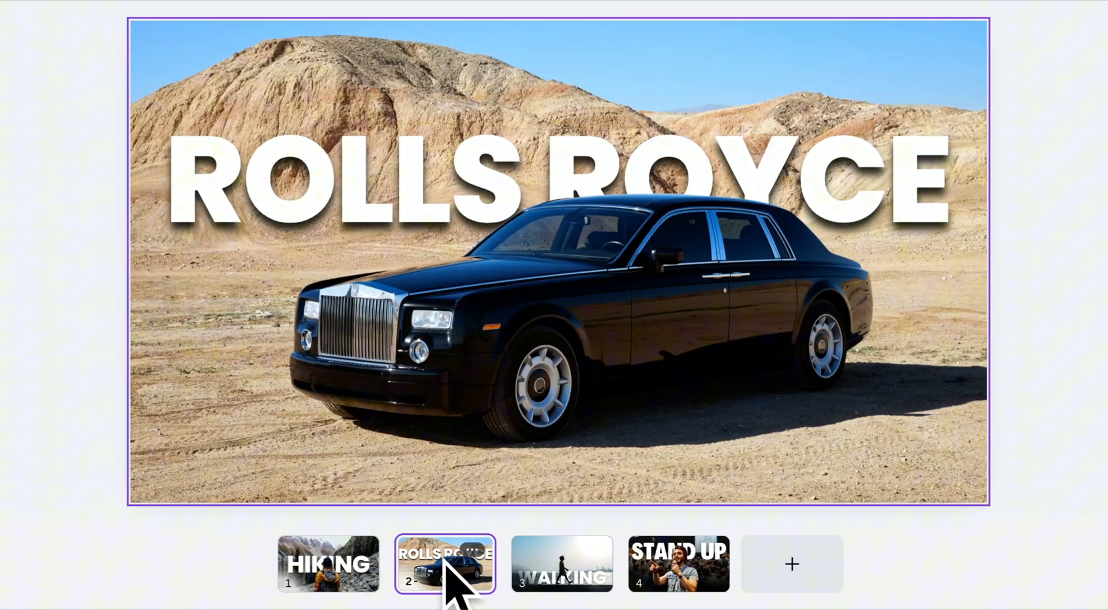
mouse_move(562, 563)
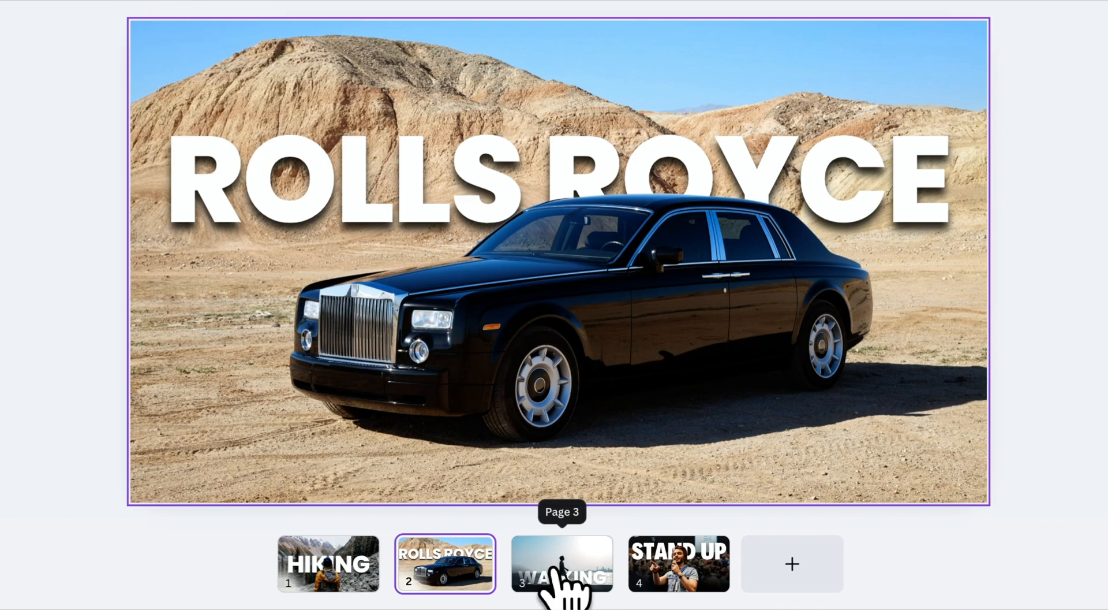
left_click(561, 563)
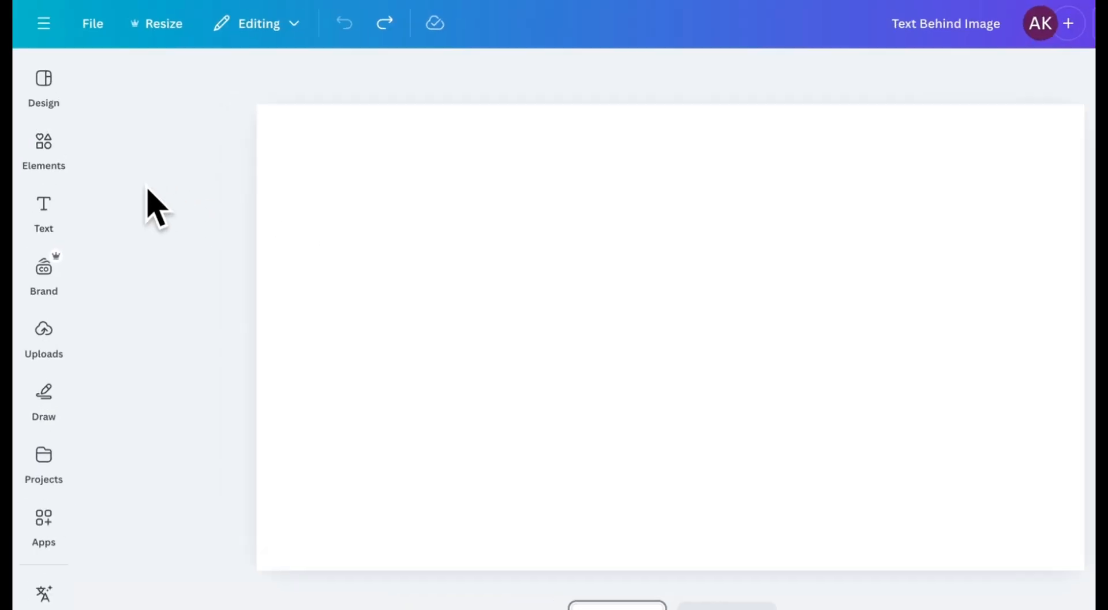
Add the desert Rolls Royce photo from Recently used Elements as the page background.
left_click(43, 149)
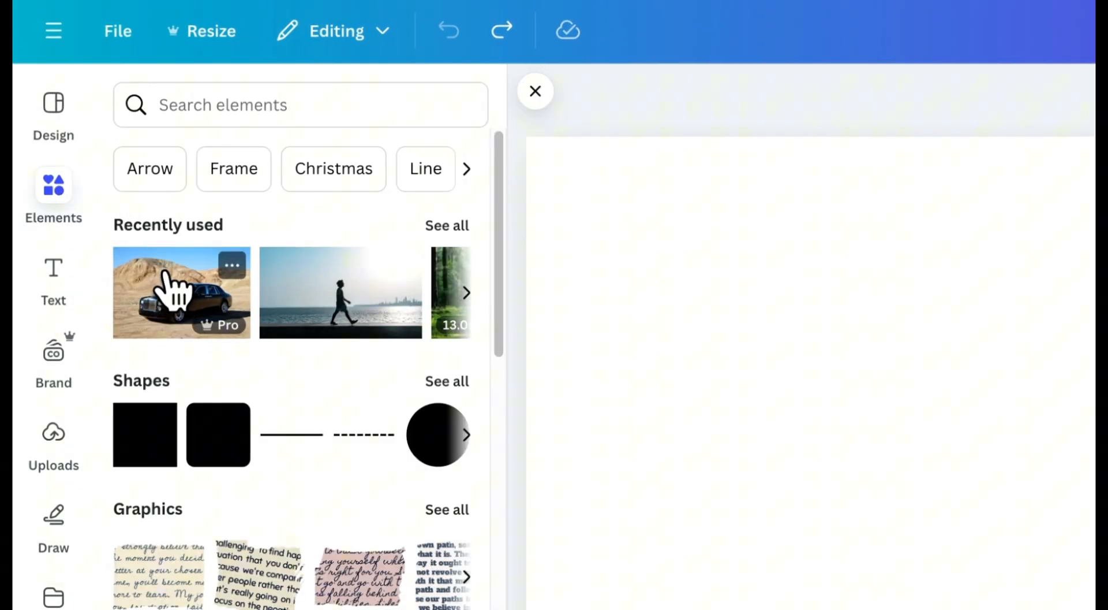
left_click(181, 292)
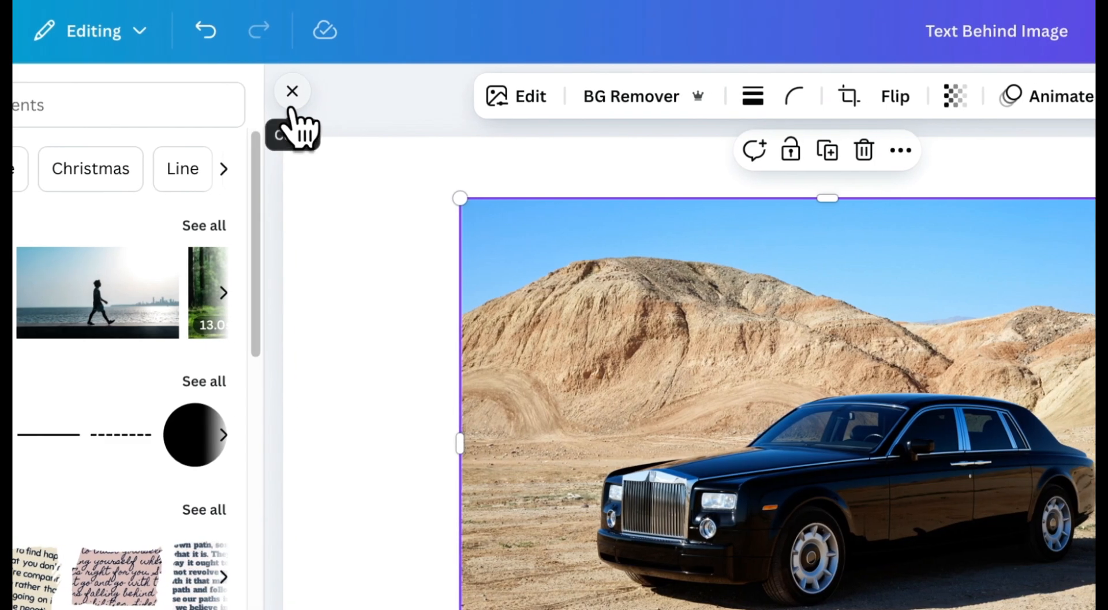
left_click(292, 90)
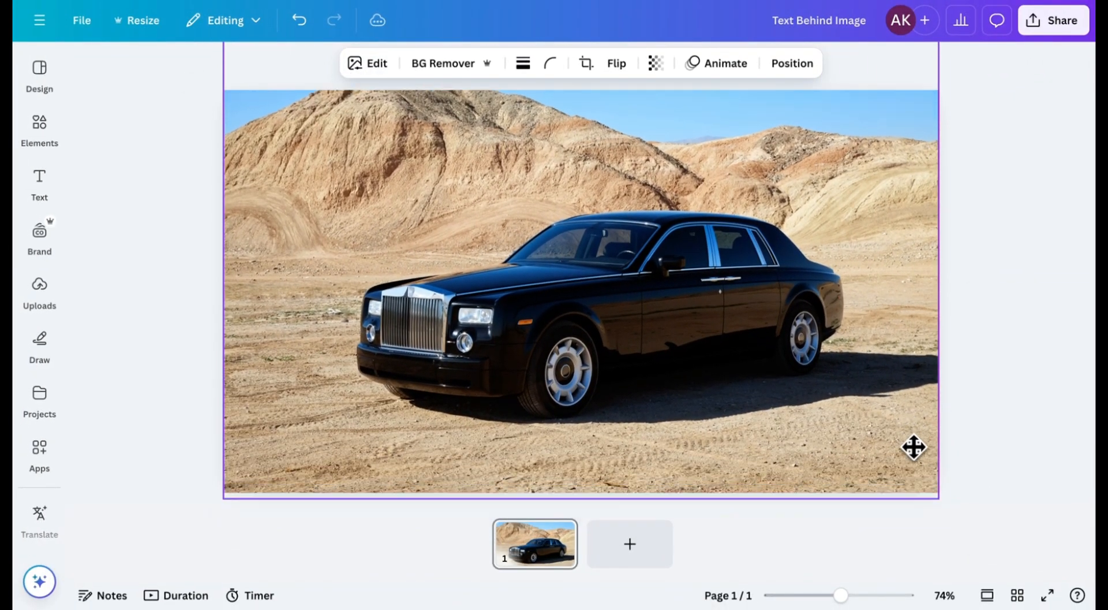
Add a white uppercase 'ROLLS ROYCE' heading in Poppins 128 across the photo's upper part.
left_click(39, 184)
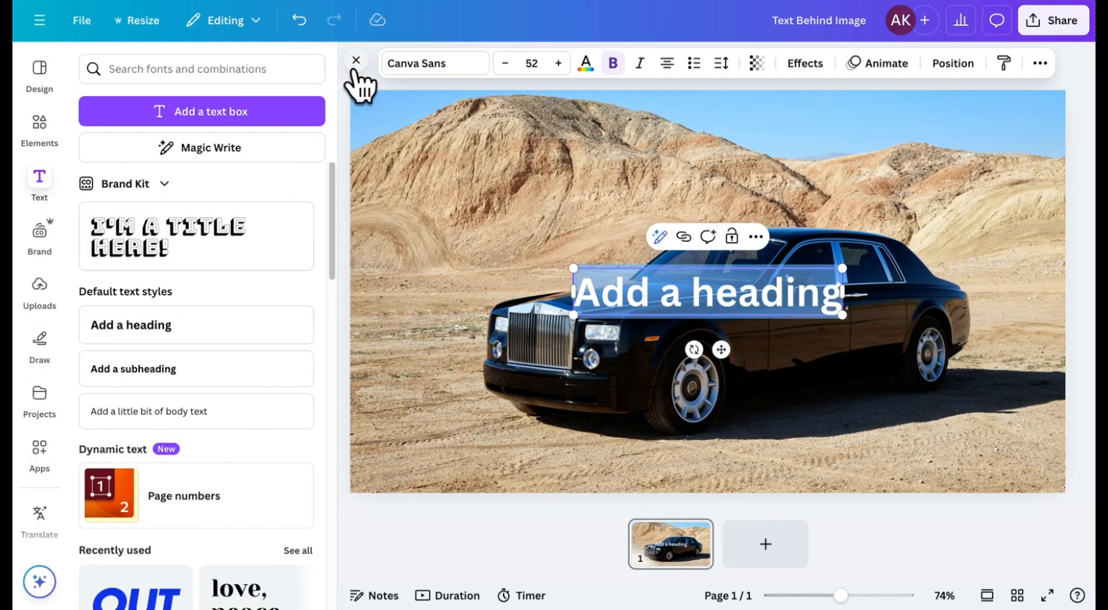
left_click(357, 60)
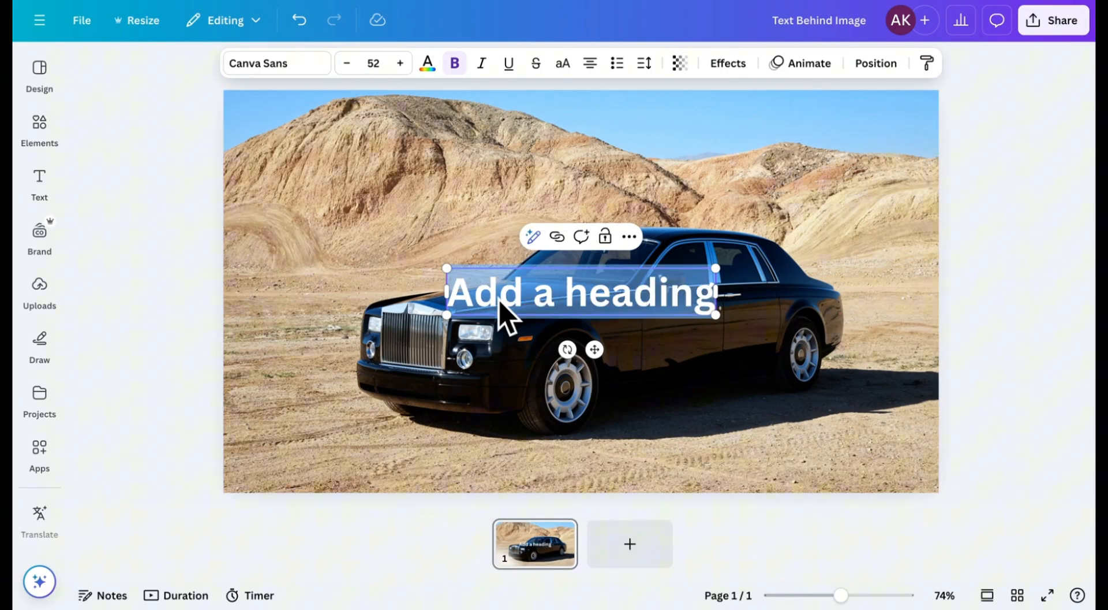
type("ROLLS ROYCE")
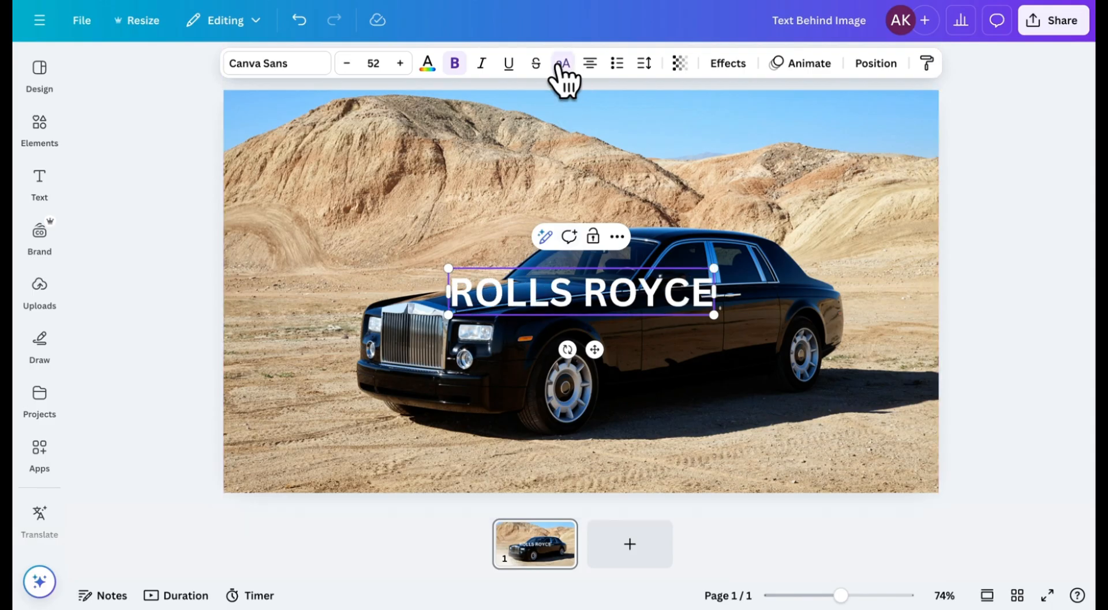
left_click(276, 63)
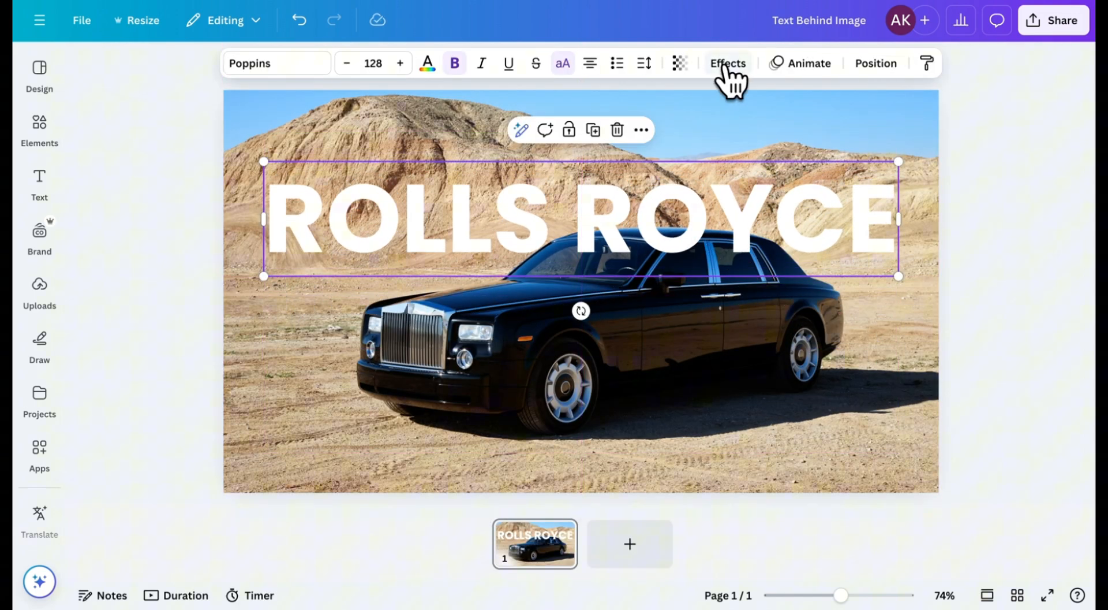
Apply a Shadow effect to the heading: offset 50, direction 0, blur 48, transparency 65.
left_click(727, 63)
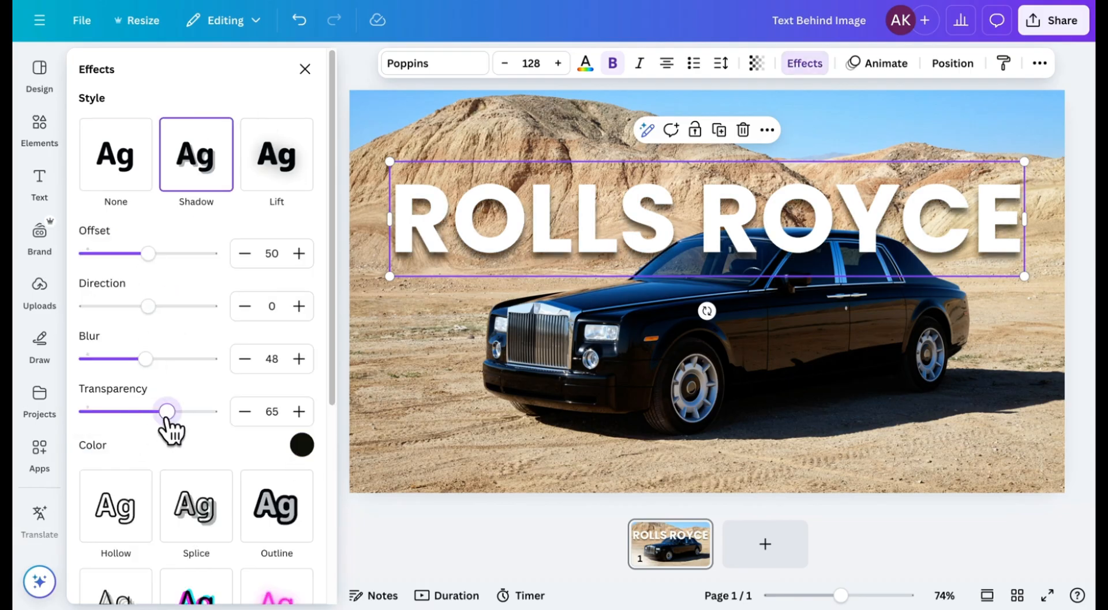
left_click(439, 393)
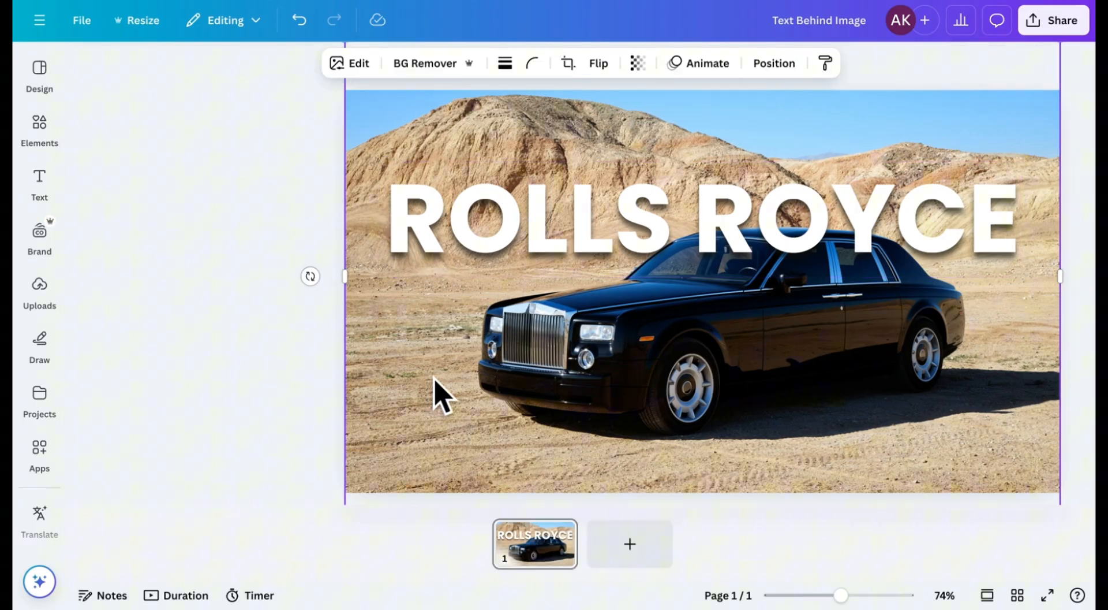
Duplicate the car photo and strip the copy's background with BG Remover.
left_click(439, 393)
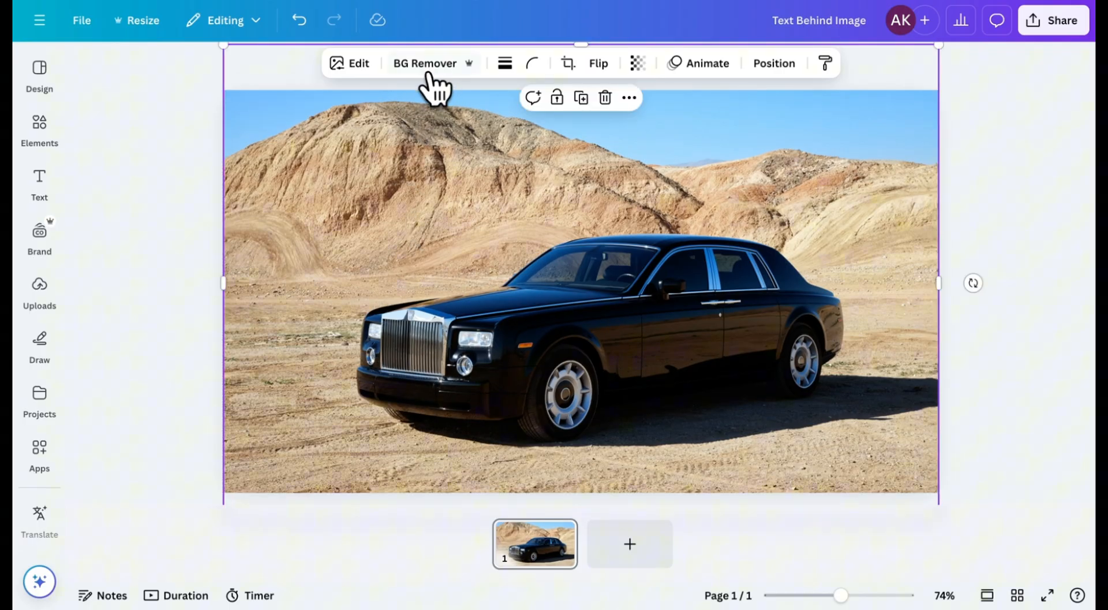
left_click(425, 63)
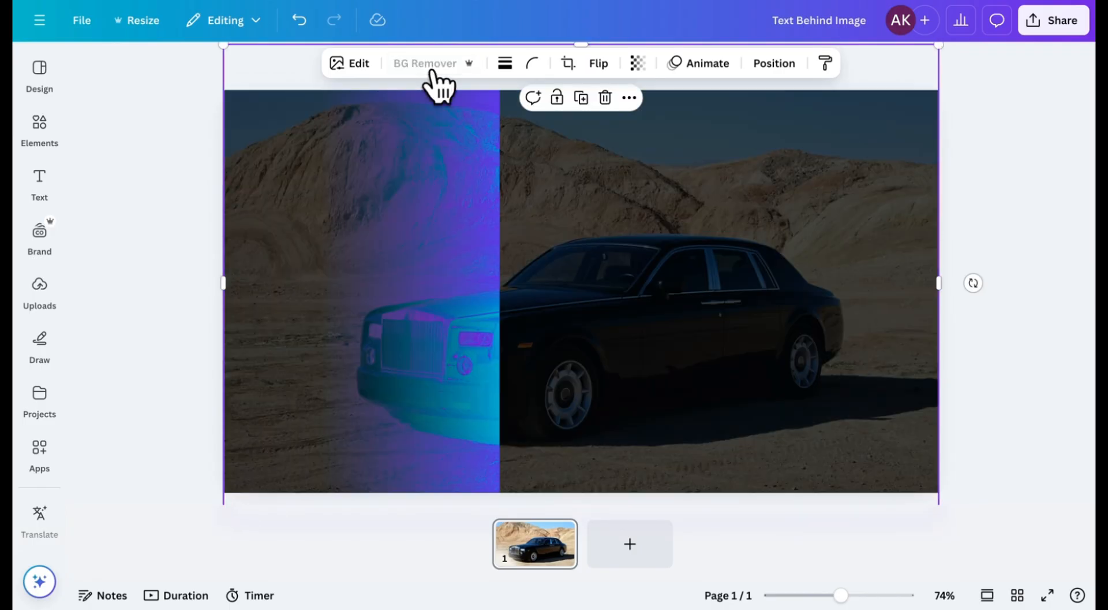
left_click(425, 64)
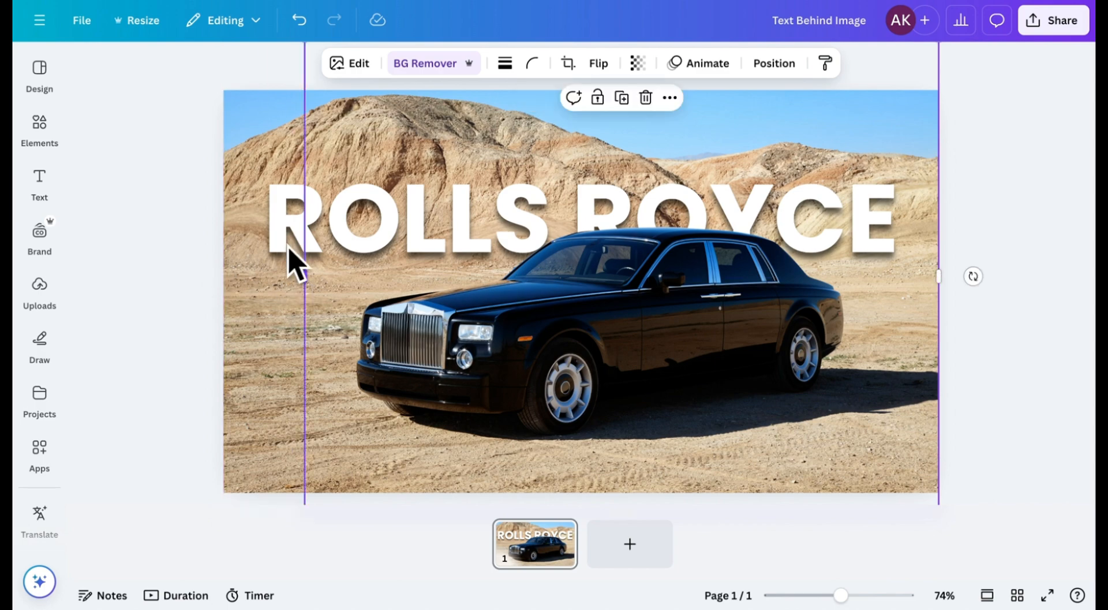
Check the heading sits behind the cut-out car, then add a blank second page.
left_click(453, 212)
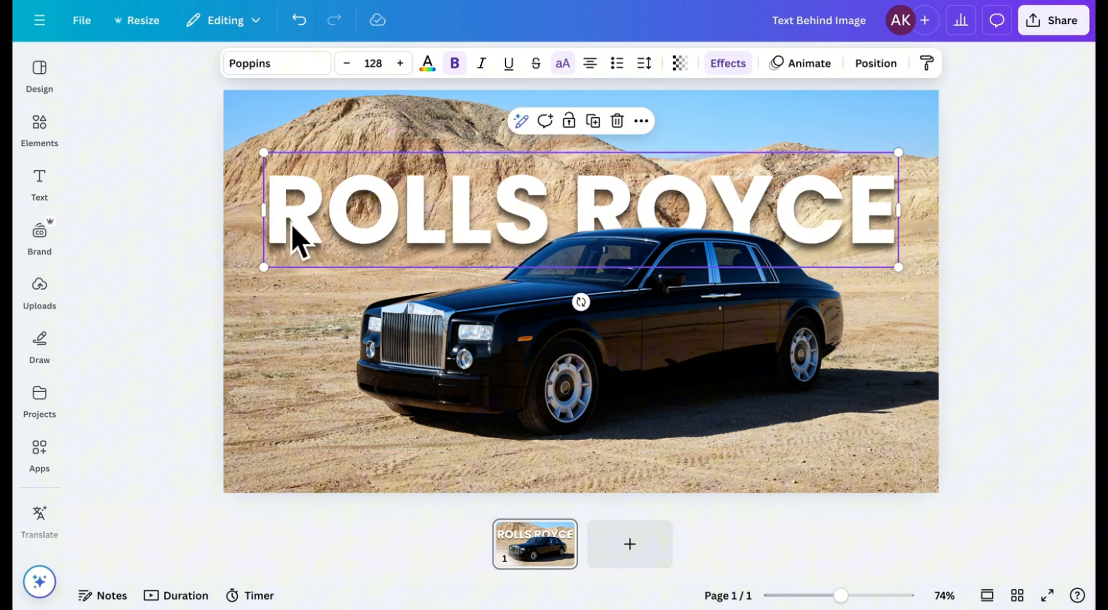
left_click(515, 432)
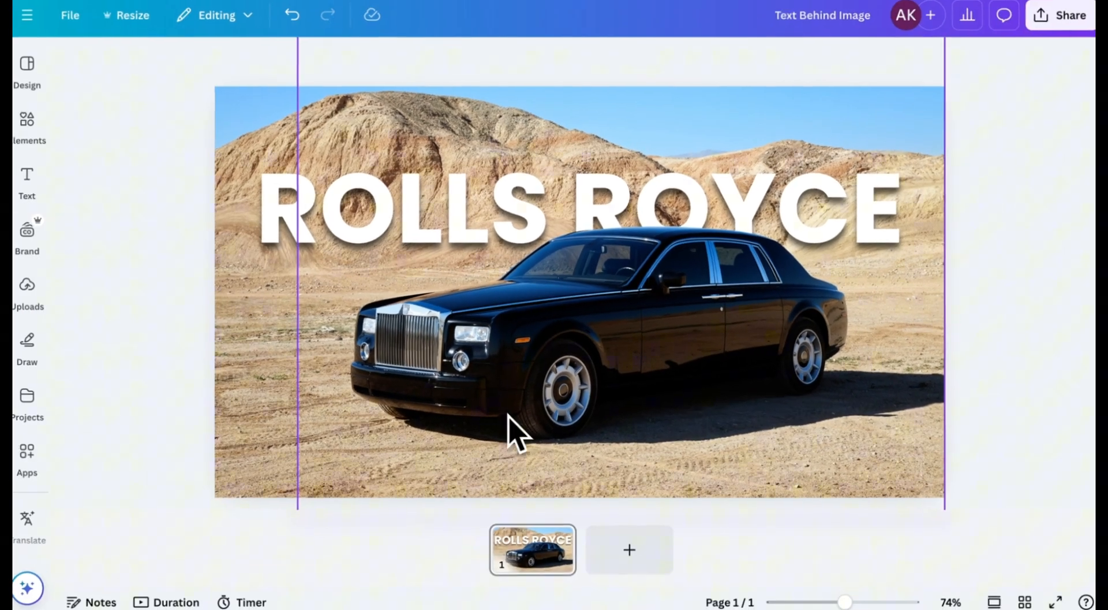
left_click(628, 549)
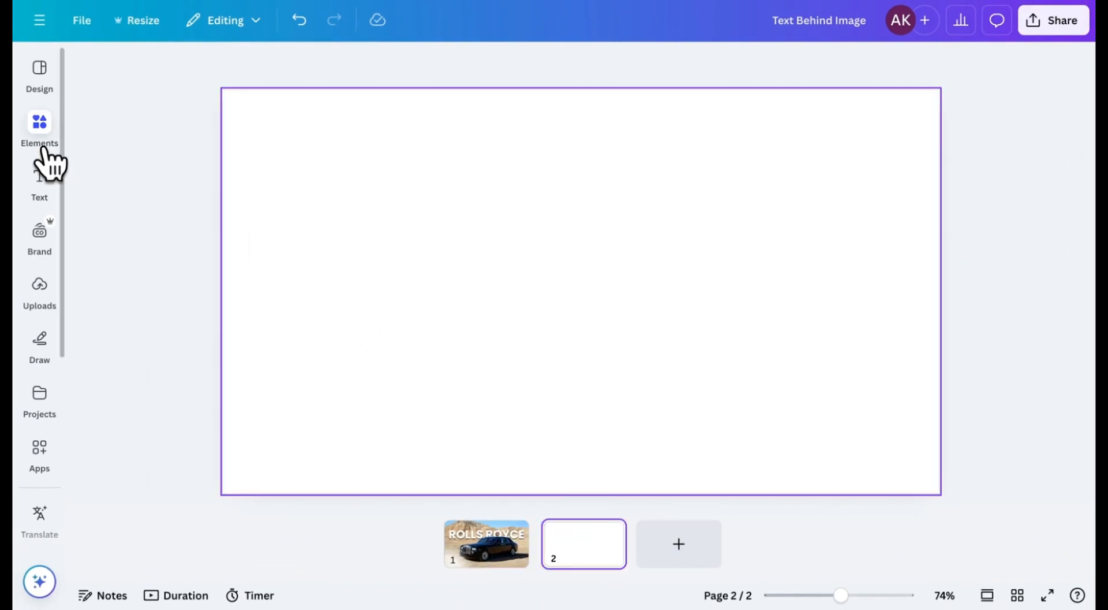
Add the seaside walker photo to page 2 and paste the page-1 heading as 'WALKING' at size 168.
left_click(40, 130)
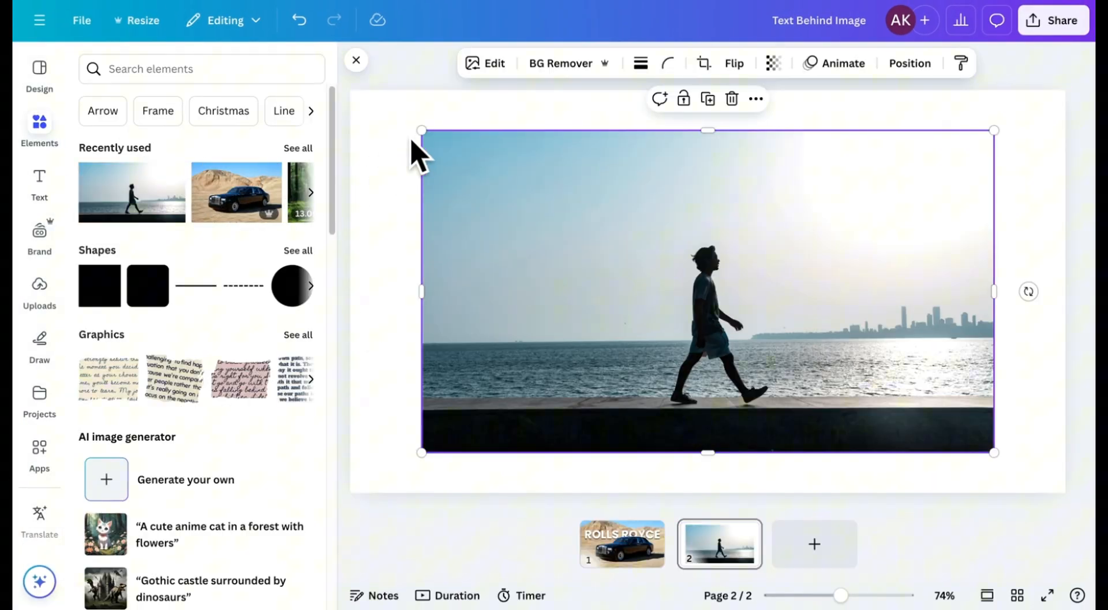
left_click(621, 543)
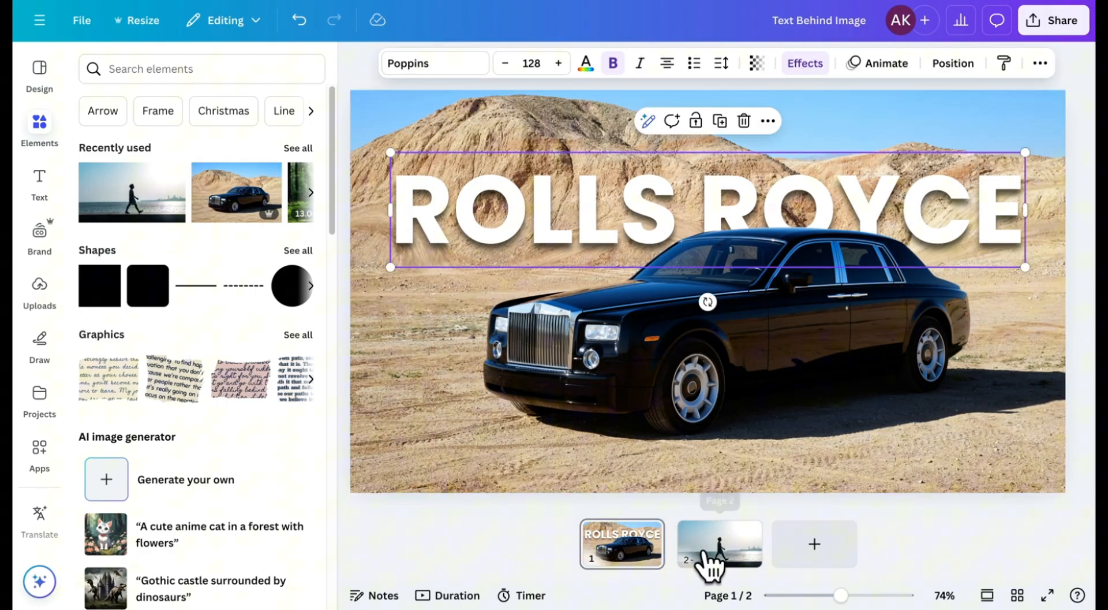
left_click(719, 543)
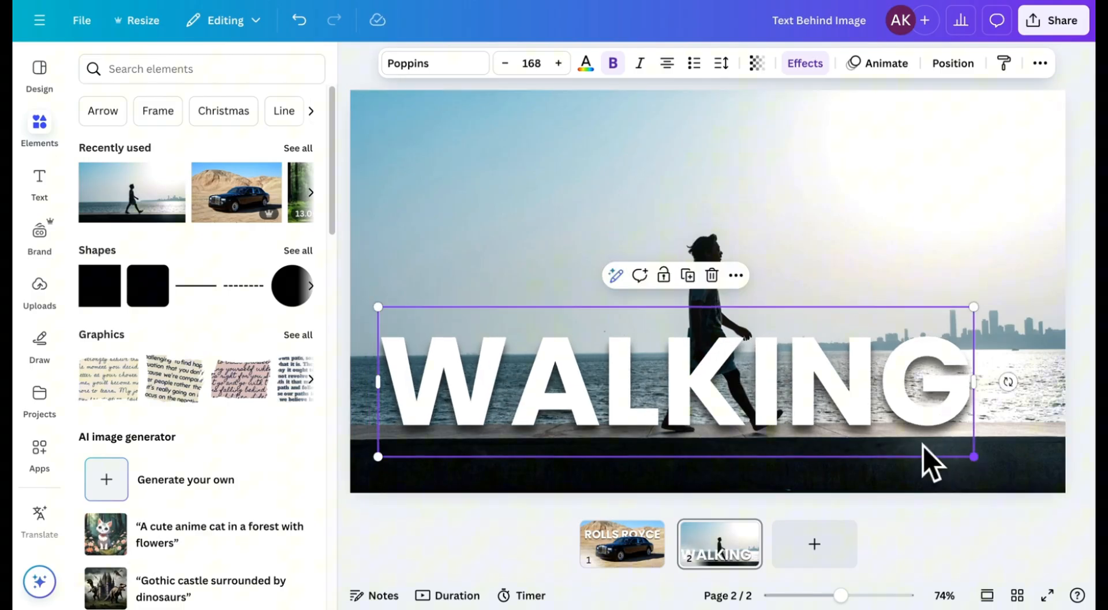
left_click(826, 273)
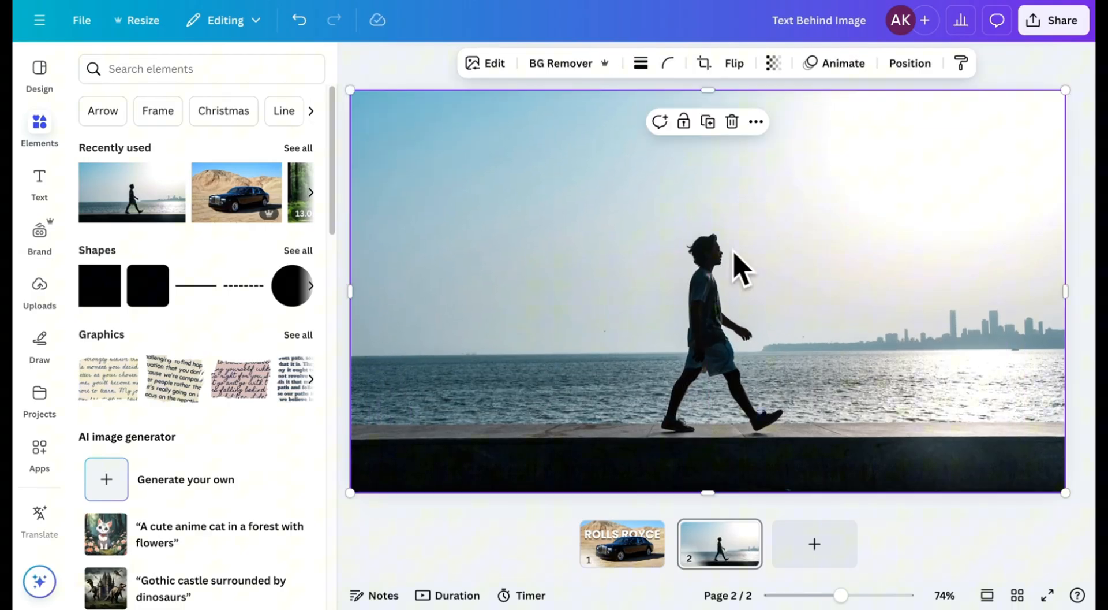
Remove the background from the walker photo copy, then review the finished ROLLS ROYCE page.
left_click(561, 64)
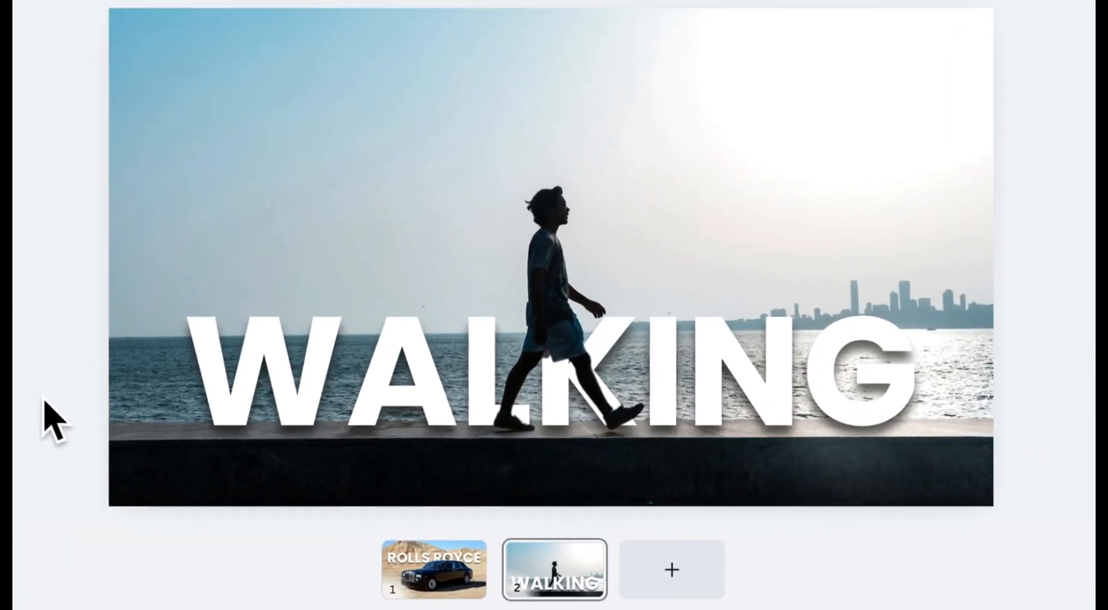
left_click(433, 569)
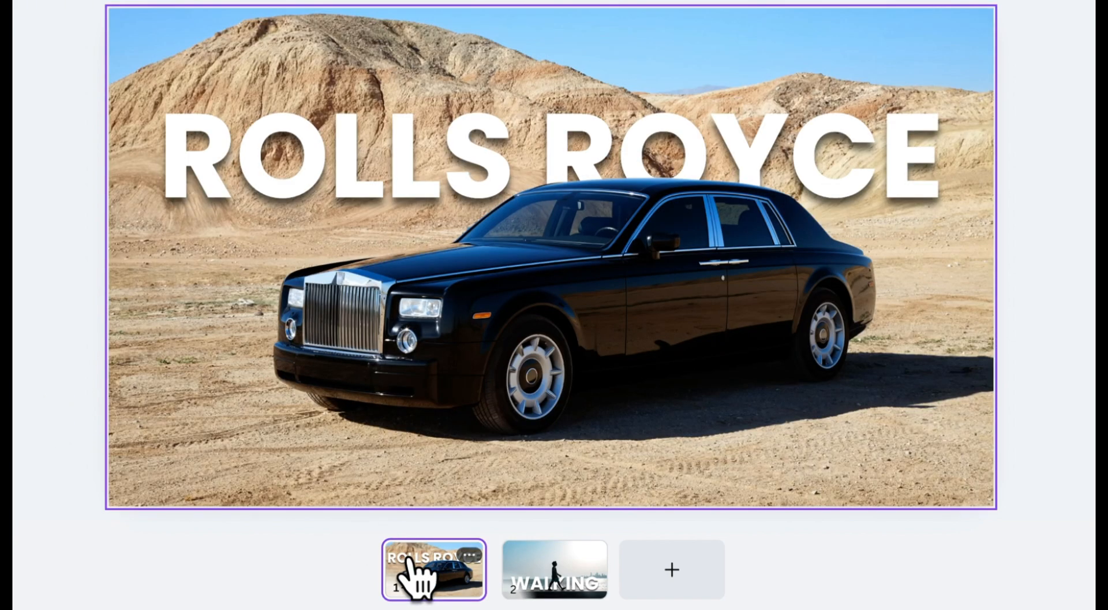